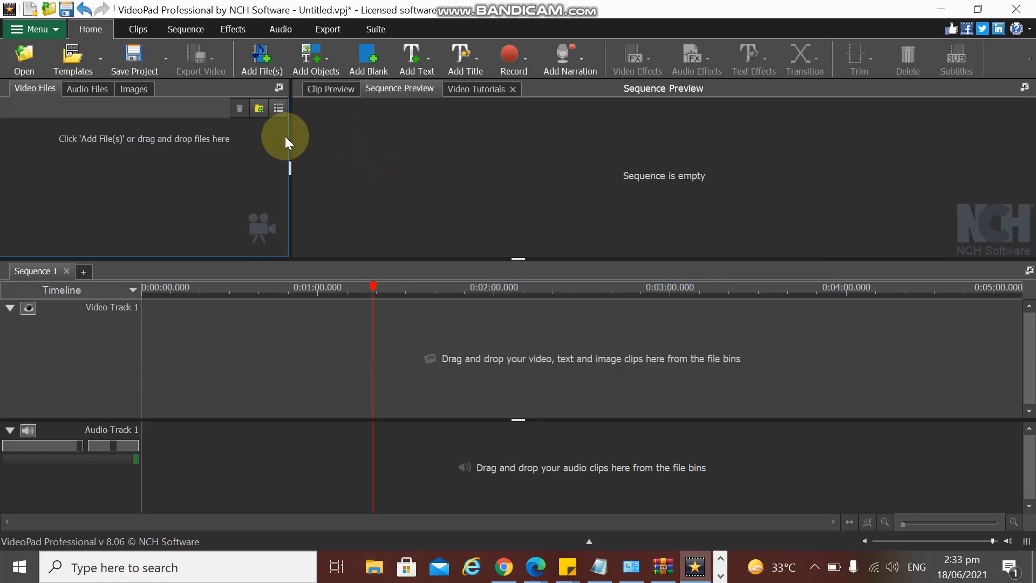
{"action": "mouse_move", "coordinate": [320, 124]}
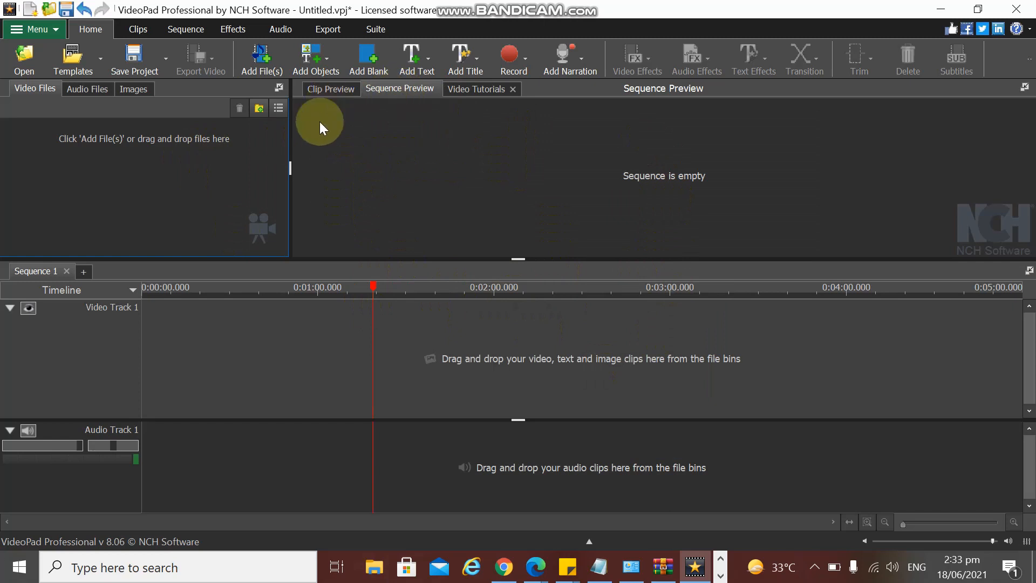
{"action": "mouse_move", "coordinate": [529, 170]}
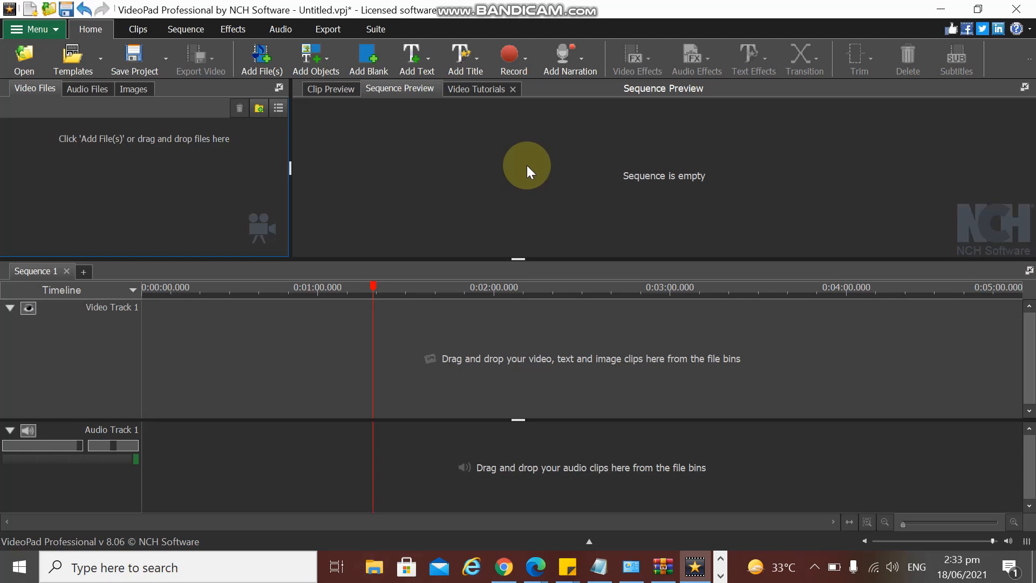
{"action": "mouse_move", "coordinate": [334, 161]}
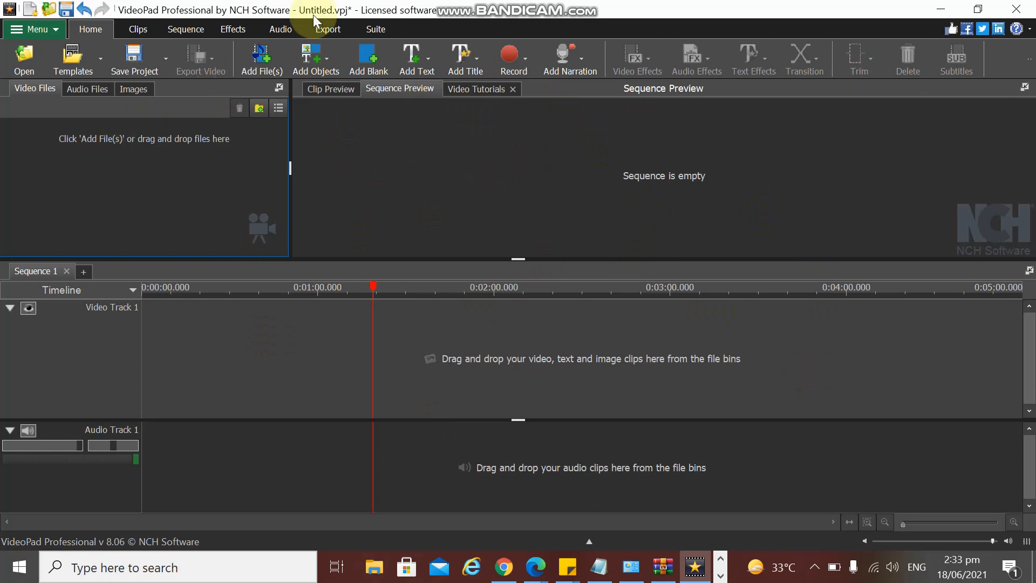
{"action": "mouse_move", "coordinate": [891, 131]}
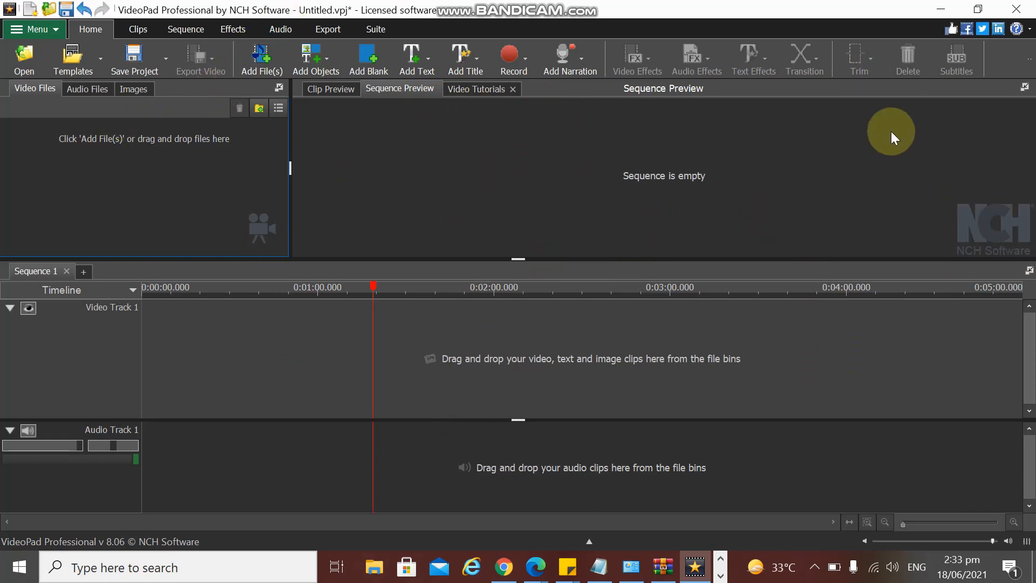
{"action": "mouse_move", "coordinate": [488, 274]}
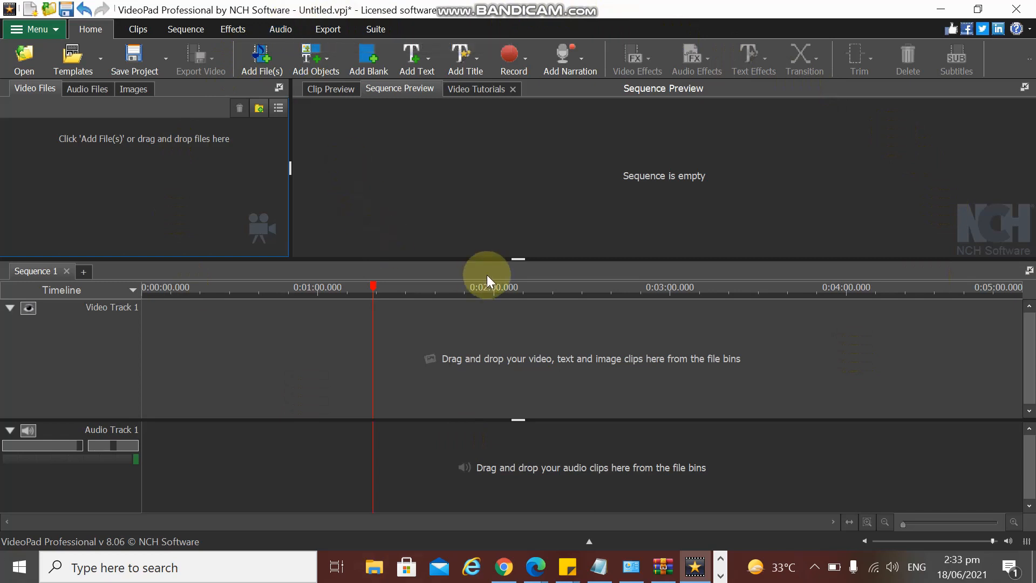
{"action": "mouse_move", "coordinate": [352, 125]}
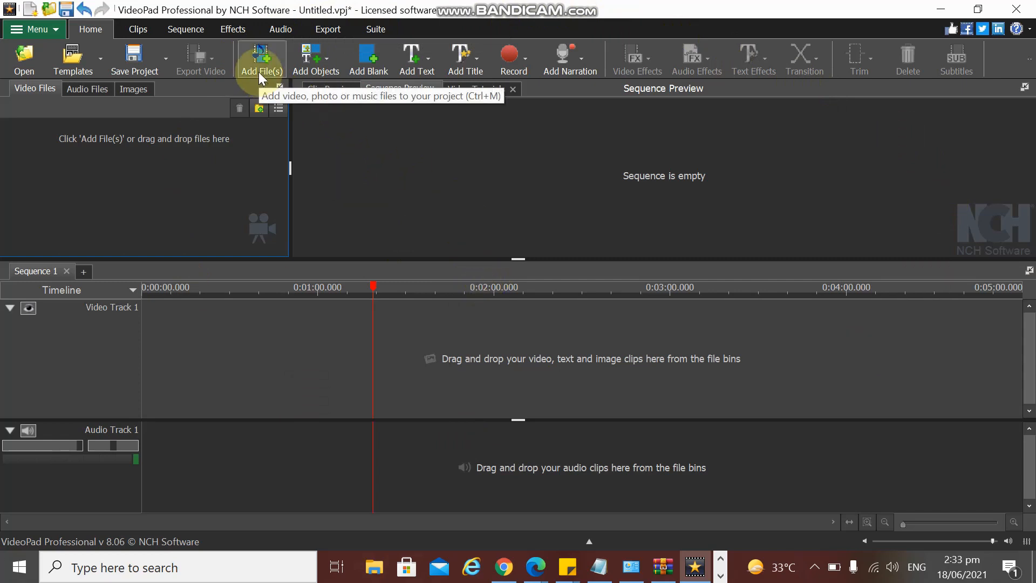
- Import 'Basic degrees of adjectives.mp4' from the Videos folder into the video bin
{"action": "left_click", "coordinate": [262, 59]}
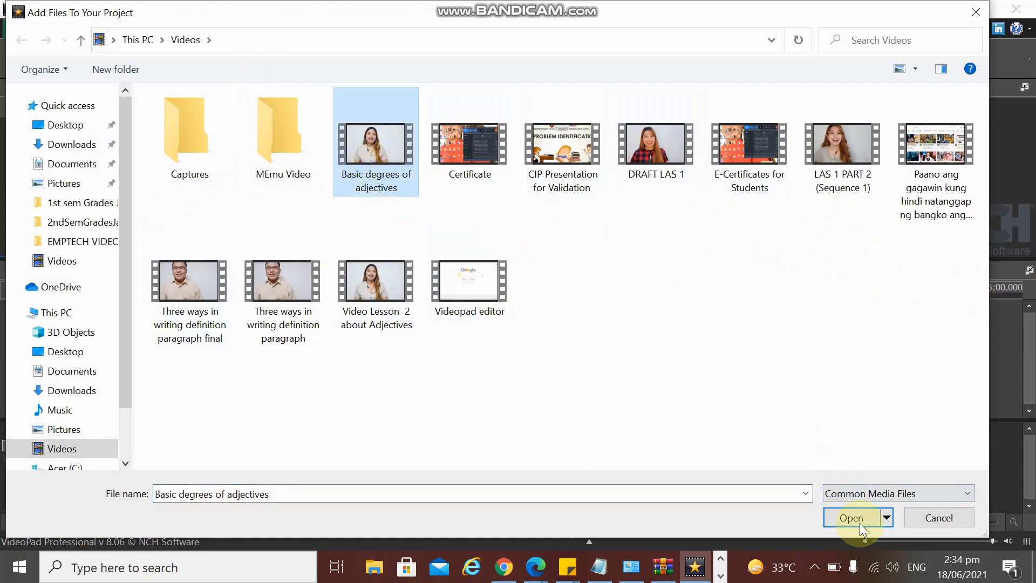
{"action": "left_click", "coordinate": [851, 517]}
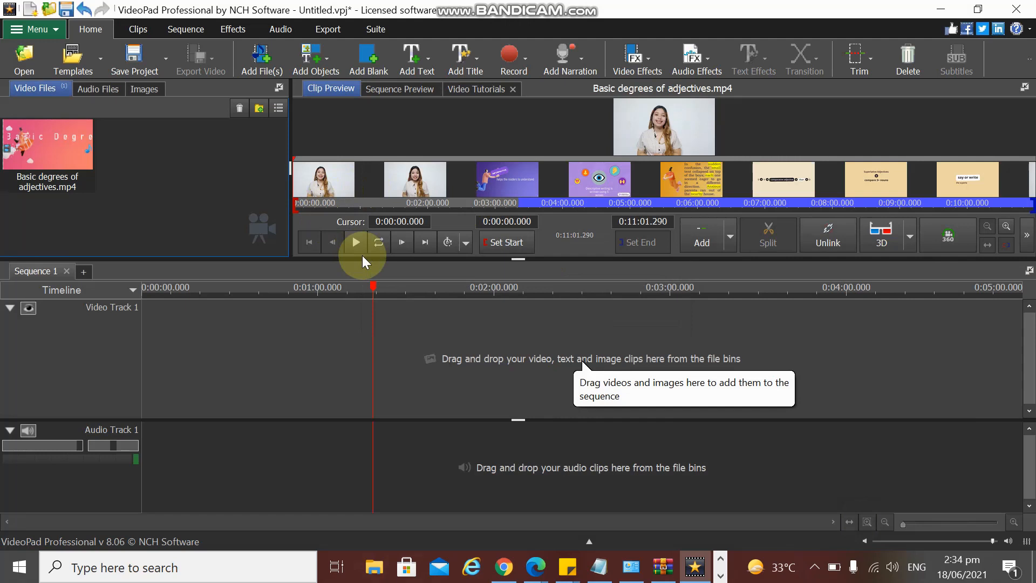
{"action": "mouse_move", "coordinate": [324, 208]}
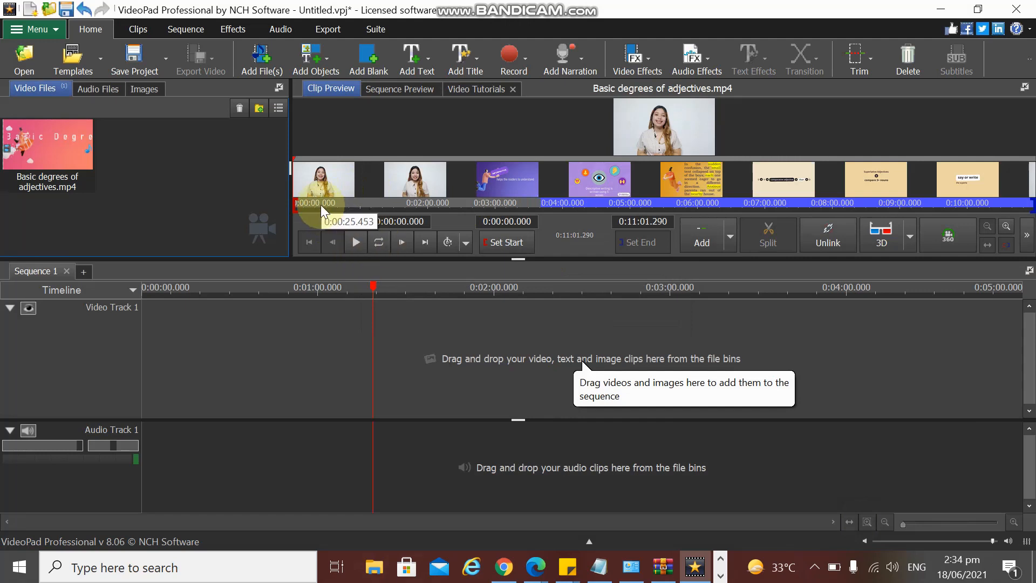
{"action": "mouse_move", "coordinate": [806, 215]}
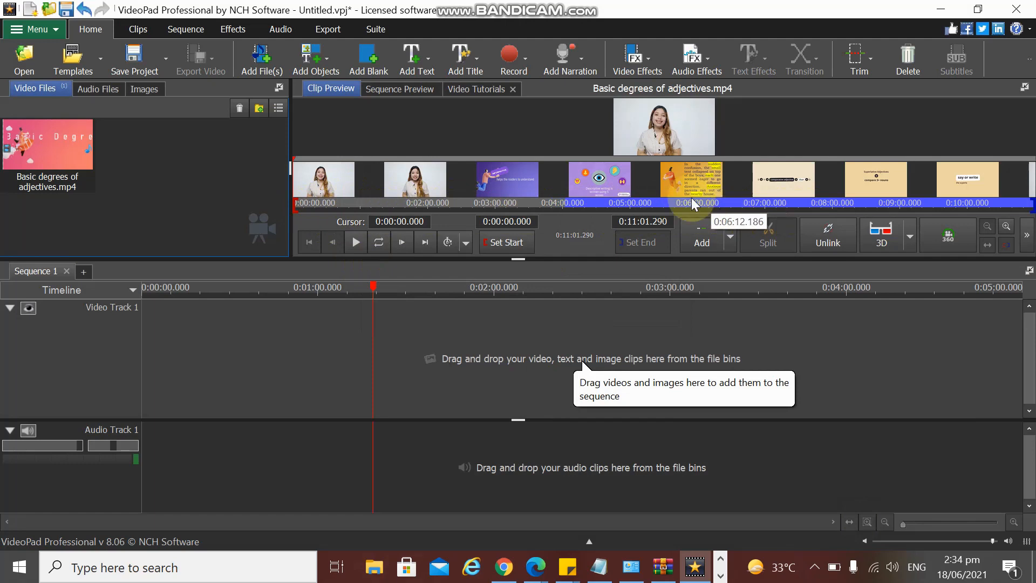
{"action": "mouse_move", "coordinate": [590, 220]}
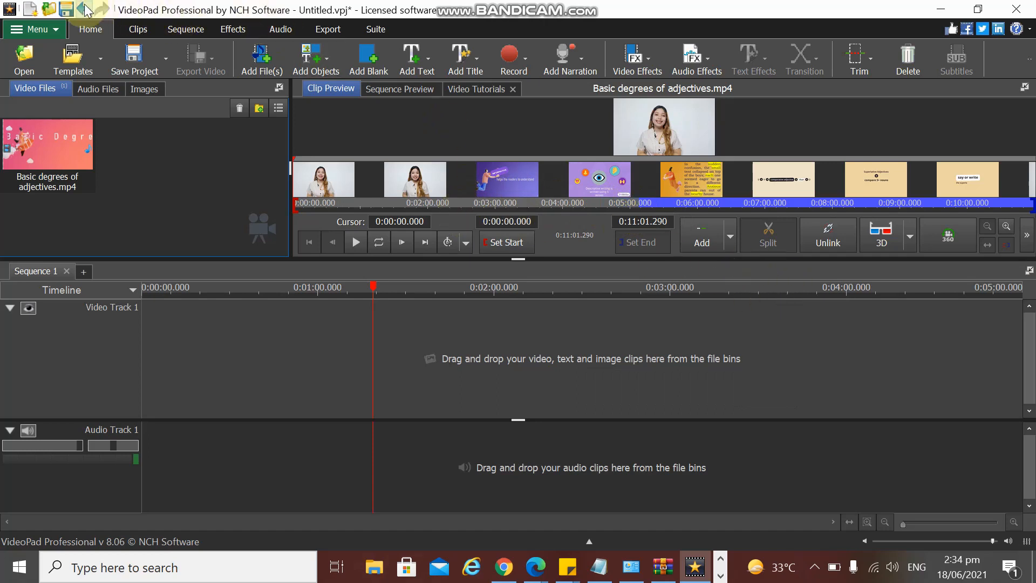
{"action": "mouse_move", "coordinate": [87, 10]}
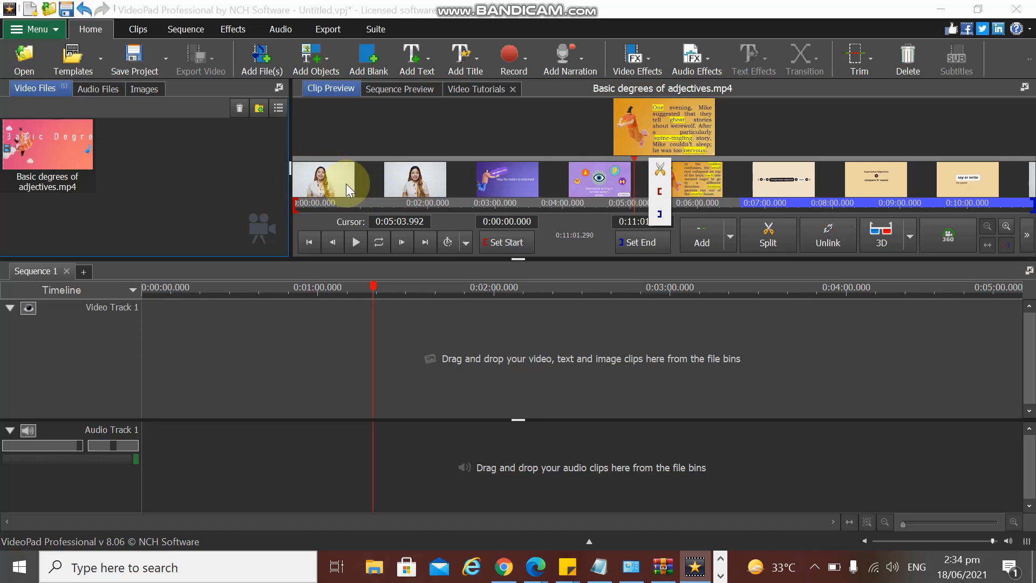
{"action": "mouse_move", "coordinate": [592, 369]}
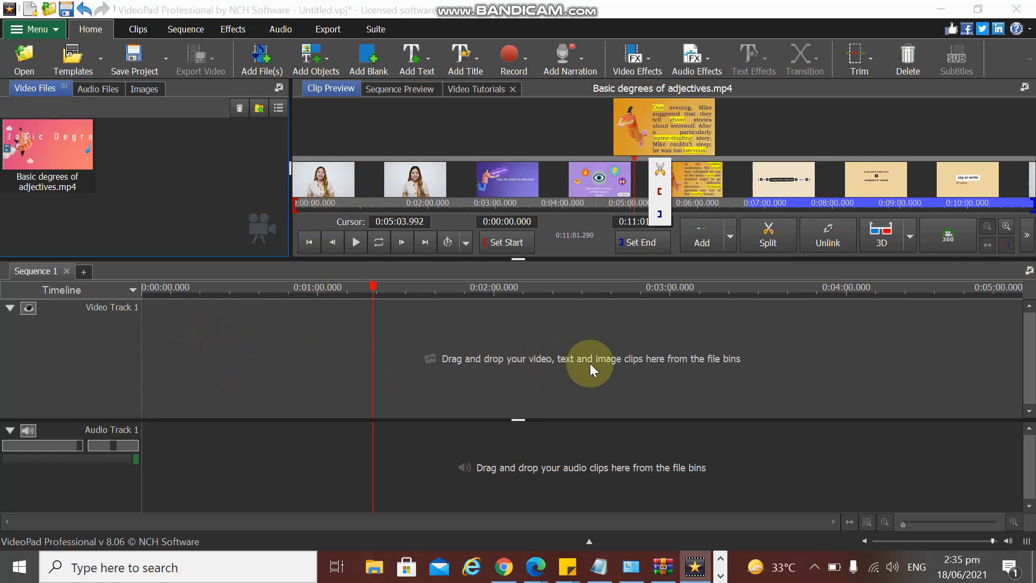
{"action": "mouse_move", "coordinate": [532, 349]}
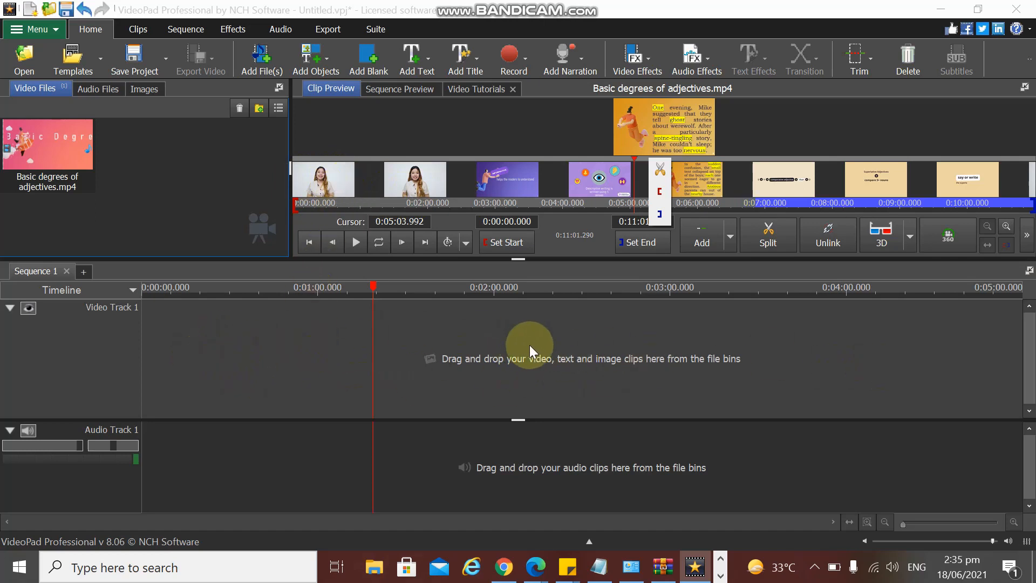
{"action": "mouse_move", "coordinate": [40, 142]}
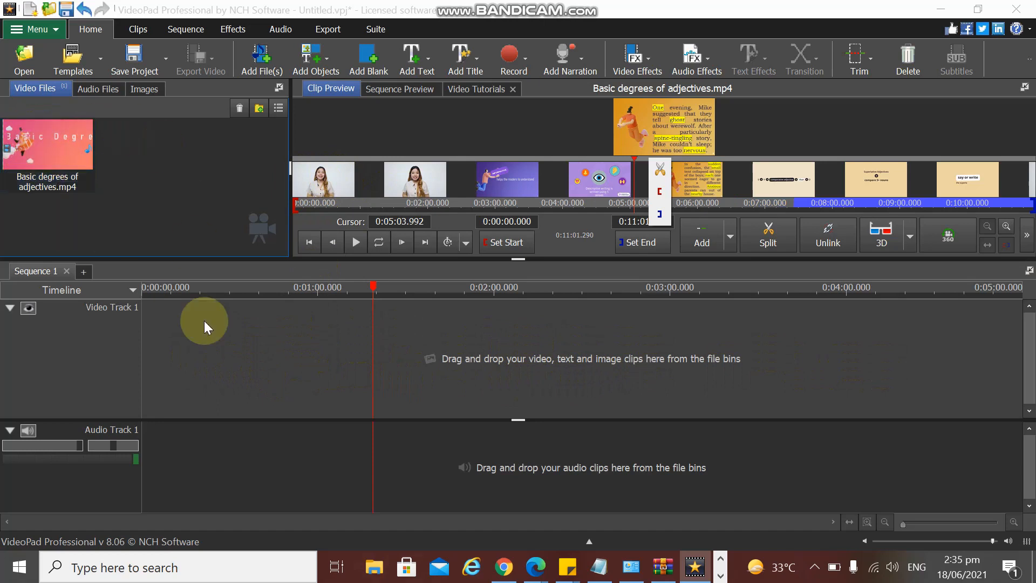
{"action": "mouse_move", "coordinate": [626, 399]}
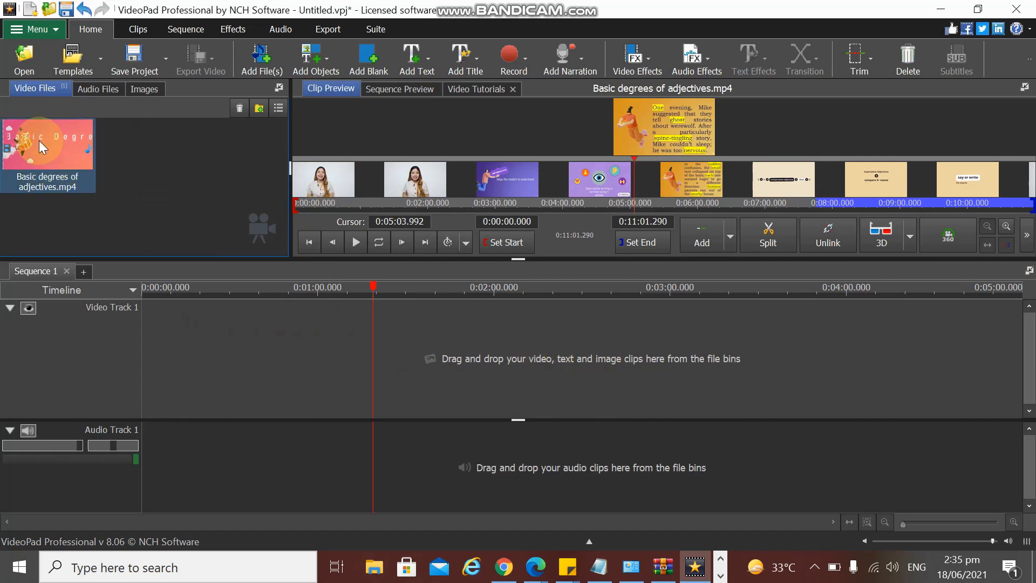
{"action": "left_click_drag", "start_coordinate": [46, 142], "coordinate": [218, 370]}
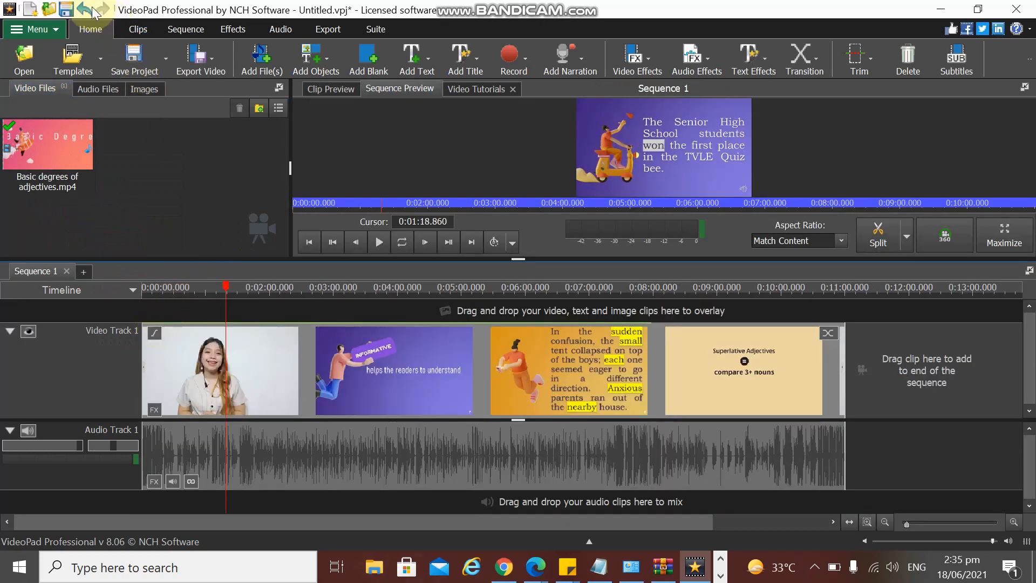
{"action": "left_click", "coordinate": [84, 10]}
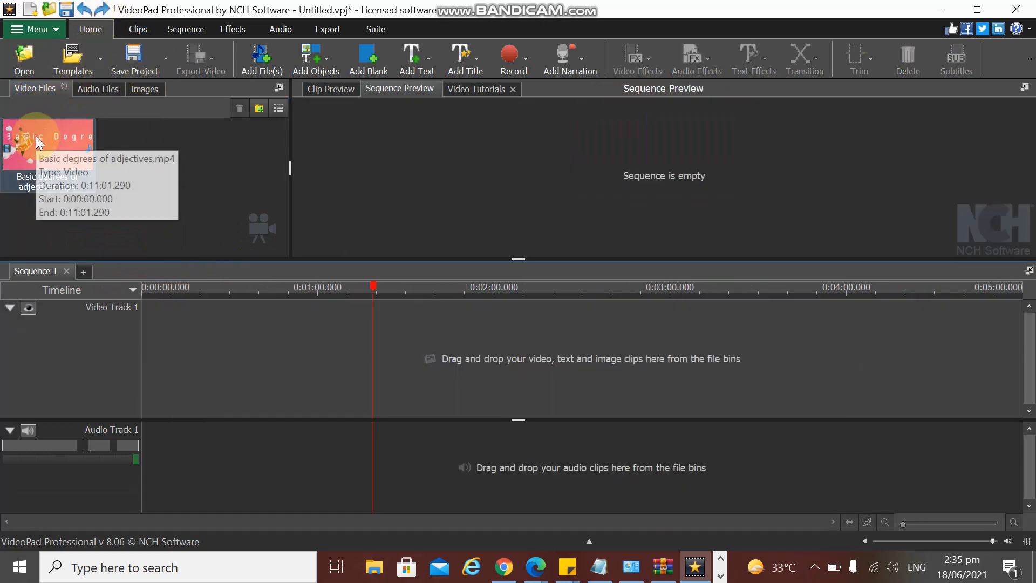
{"action": "mouse_move", "coordinate": [39, 151]}
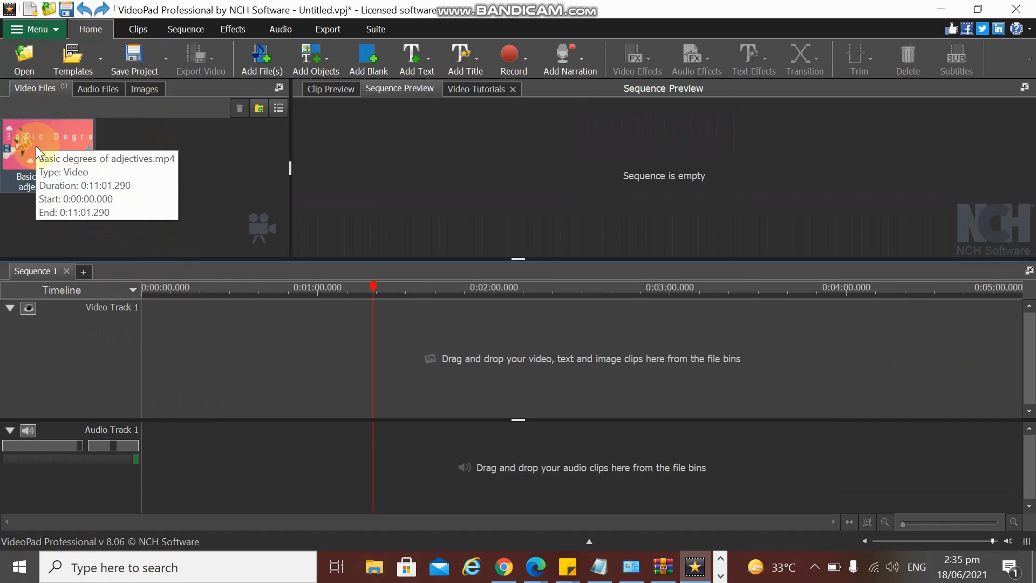
- Place the adjectives clip on Sequence 1 at the start via Place on Sequence at Start
{"action": "right_click", "coordinate": [47, 139]}
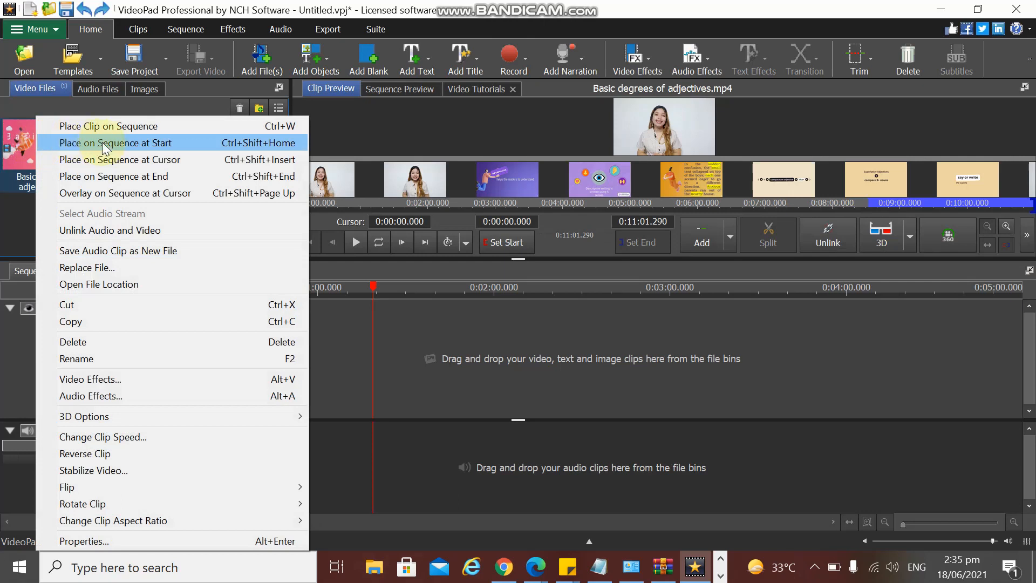
{"action": "mouse_move", "coordinate": [126, 193]}
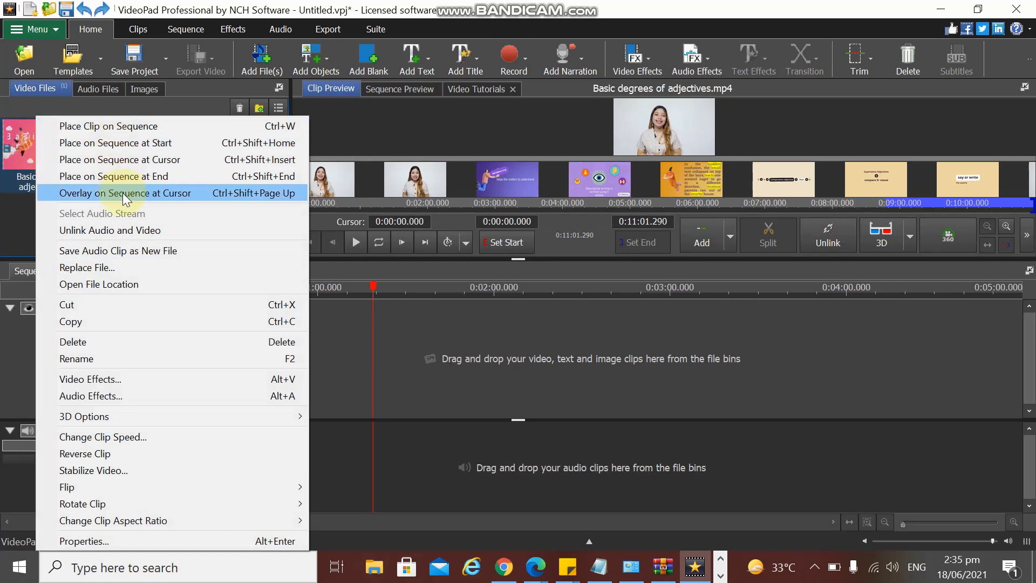
{"action": "mouse_move", "coordinate": [136, 126]}
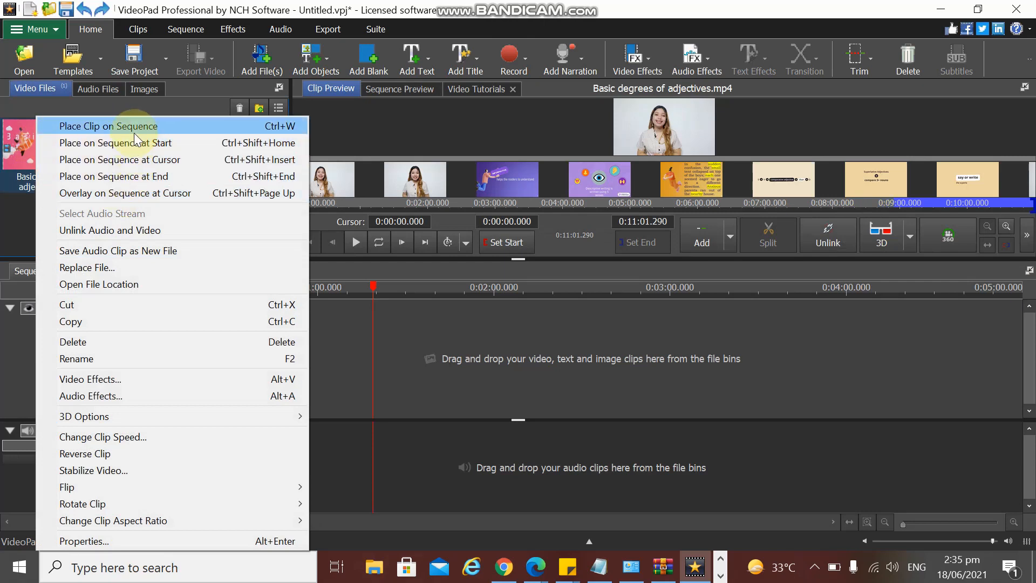
{"action": "mouse_move", "coordinate": [131, 175]}
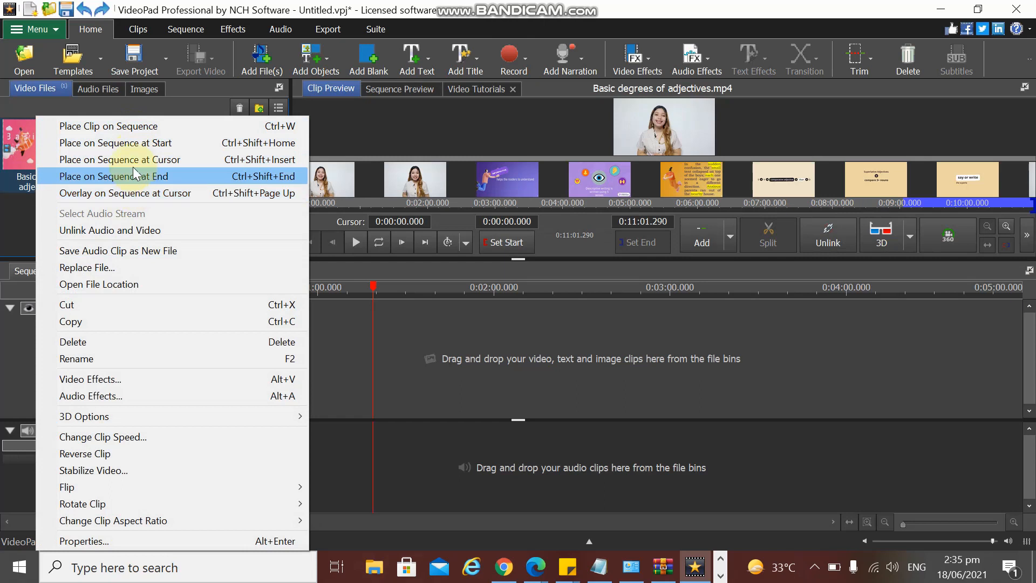
{"action": "mouse_move", "coordinate": [120, 151]}
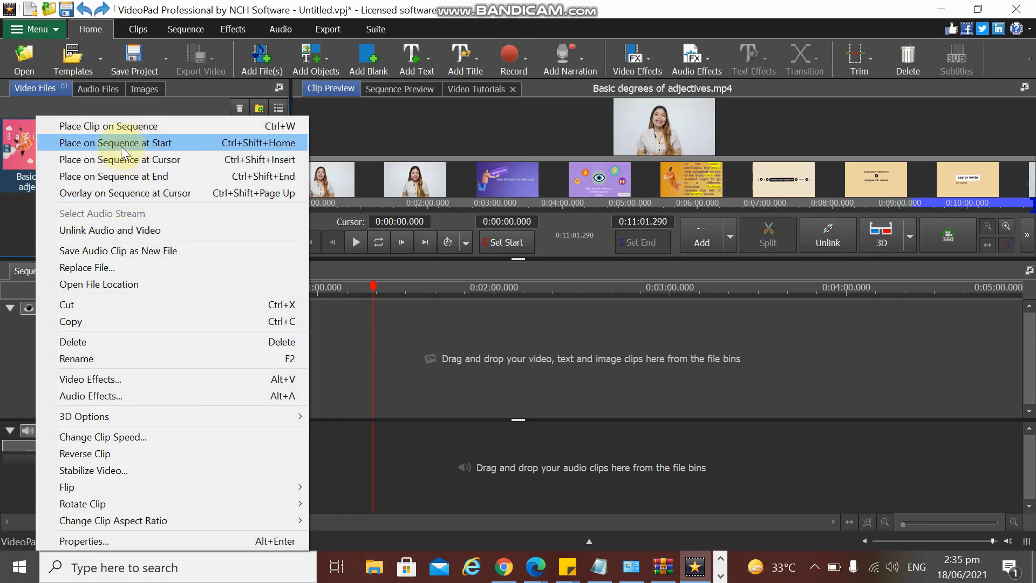
{"action": "left_click", "coordinate": [108, 126]}
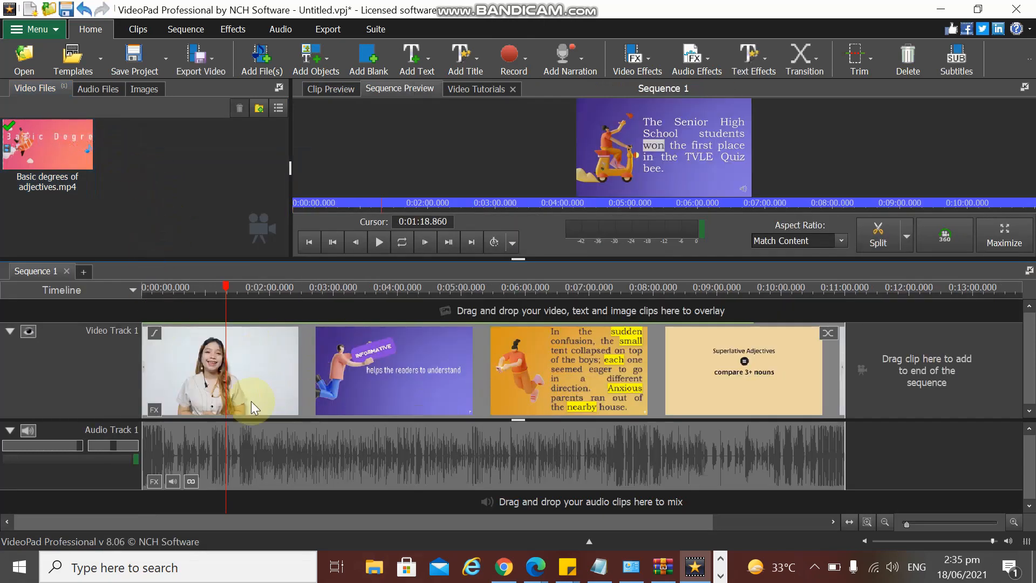
{"action": "mouse_move", "coordinate": [819, 364]}
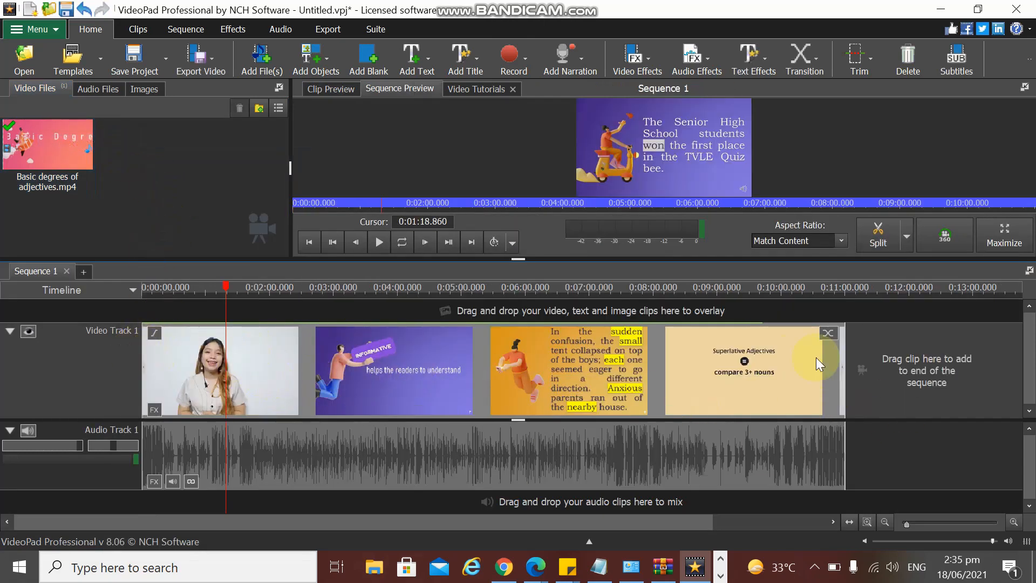
{"action": "mouse_move", "coordinate": [819, 363]}
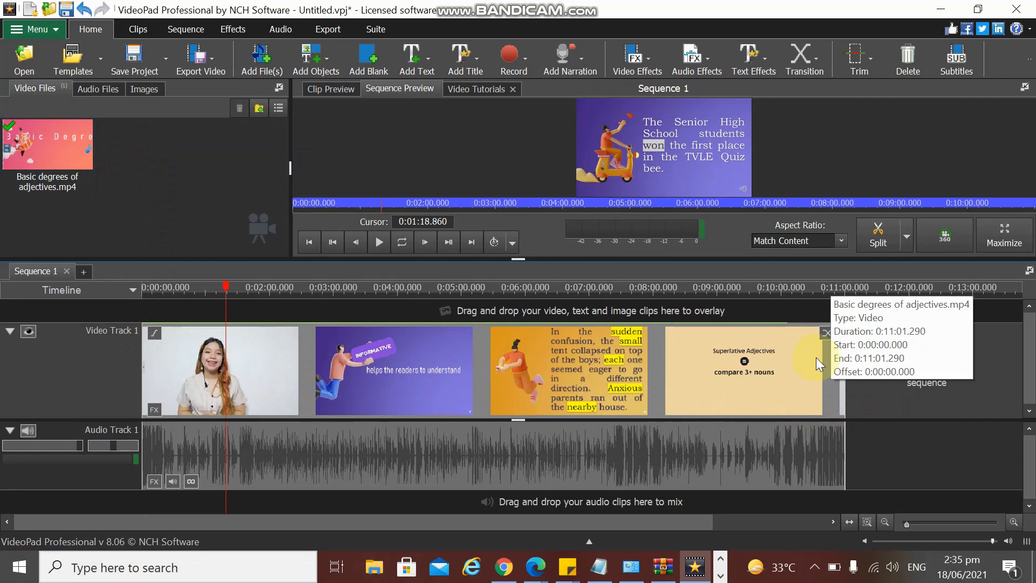
{"action": "mouse_move", "coordinate": [657, 405]}
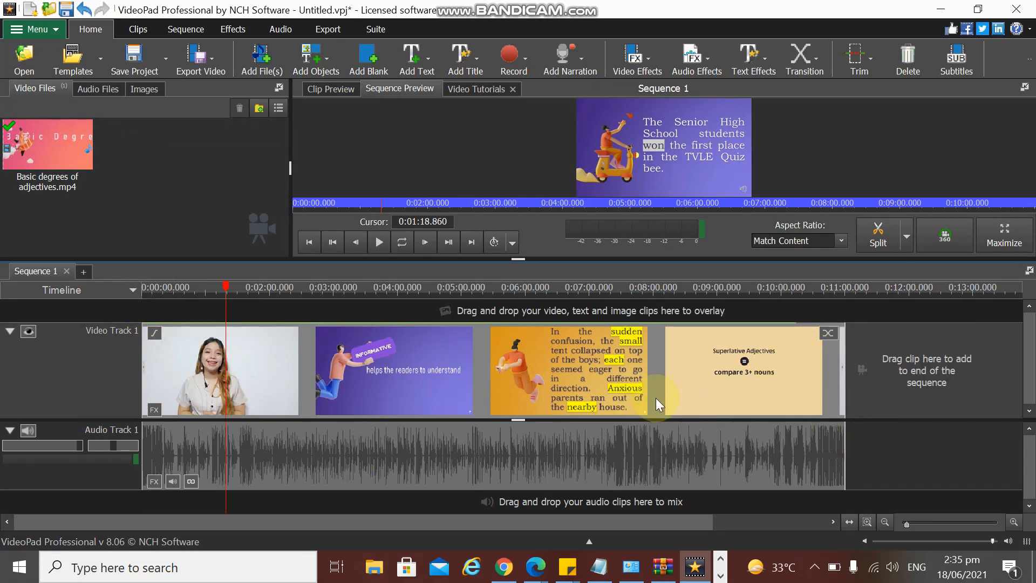
{"action": "mouse_move", "coordinate": [327, 379]}
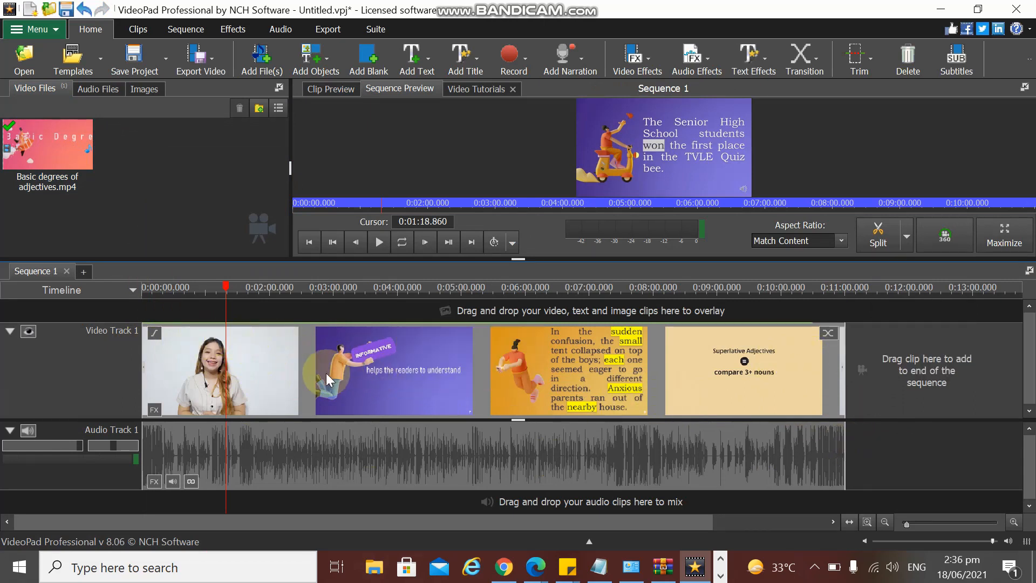
{"action": "mouse_move", "coordinate": [328, 378]}
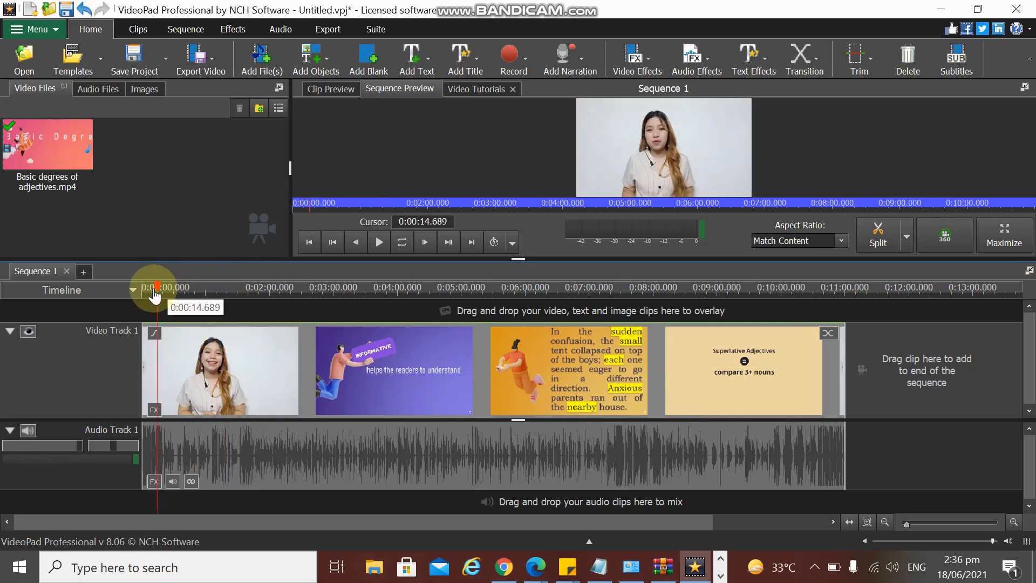
{"action": "left_click_drag", "start_coordinate": [155, 287], "coordinate": [275, 287]}
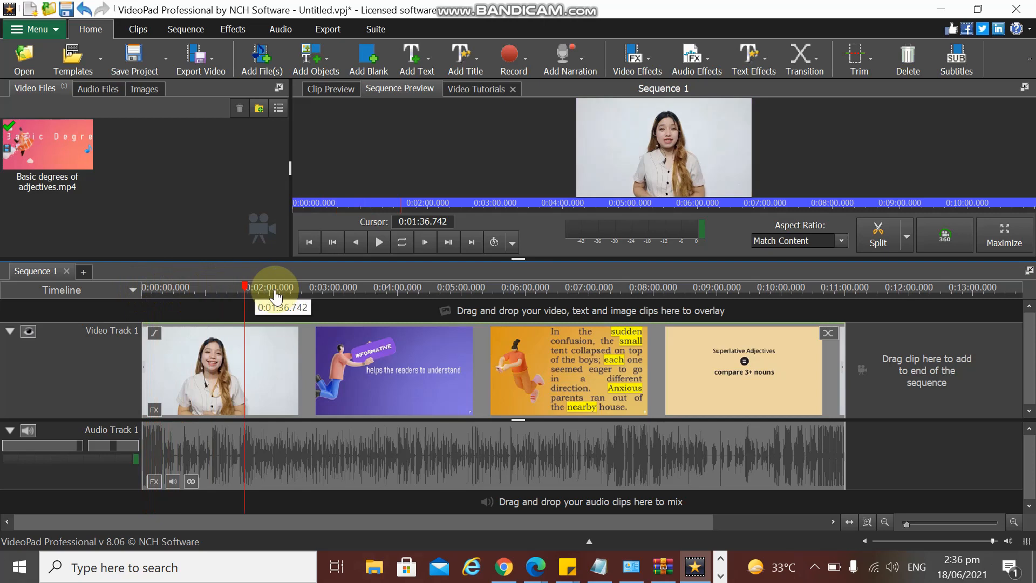
{"action": "left_click", "coordinate": [843, 287]}
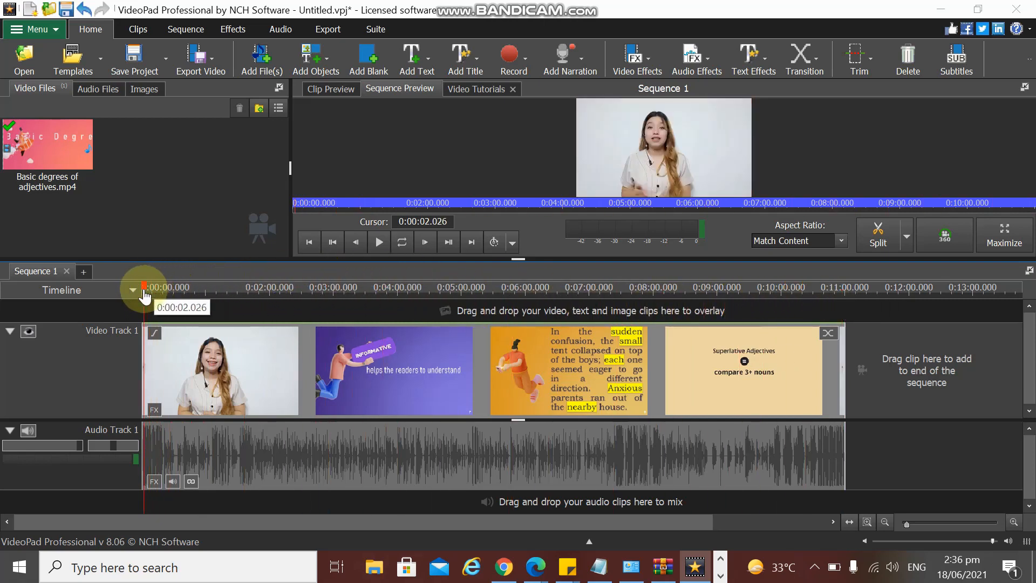
{"action": "mouse_move", "coordinate": [378, 242]}
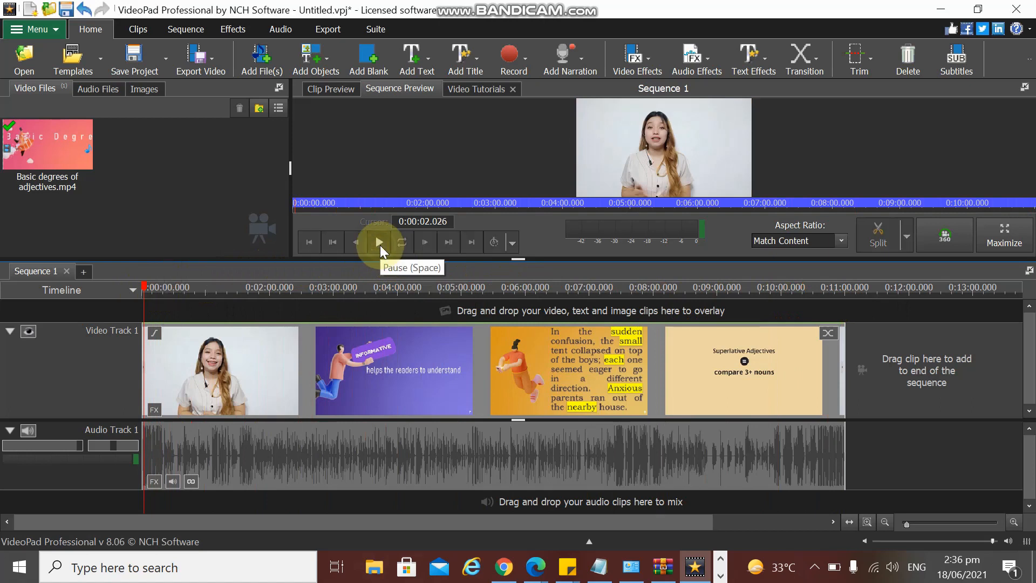
{"action": "left_click", "coordinate": [377, 241]}
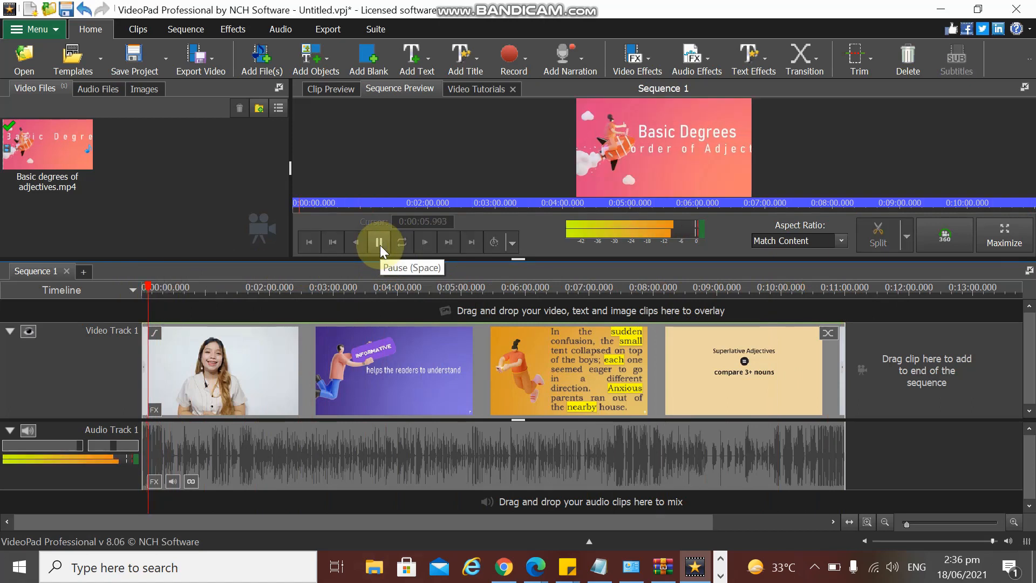
{"action": "left_click", "coordinate": [379, 241]}
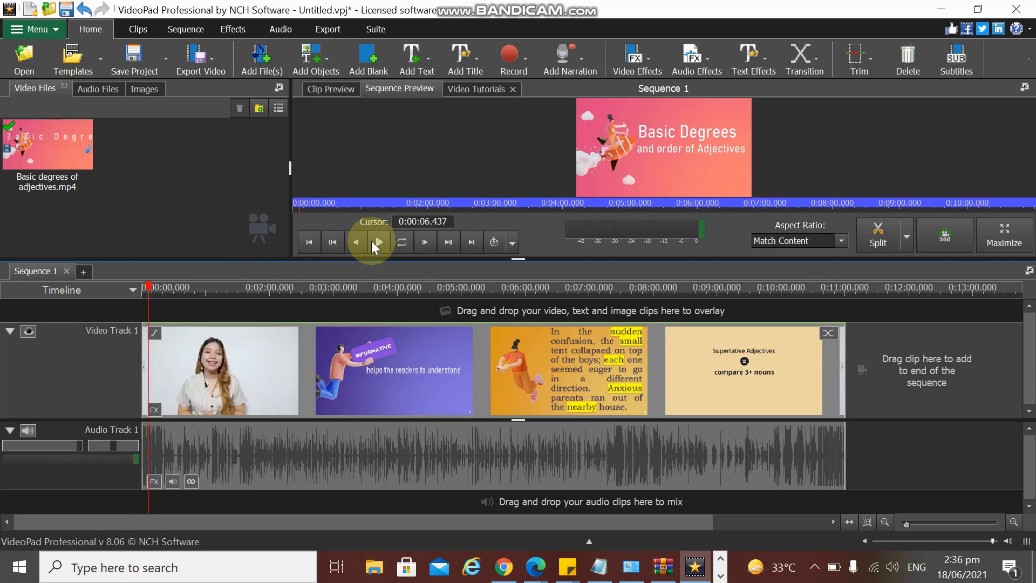
{"action": "mouse_move", "coordinate": [388, 241]}
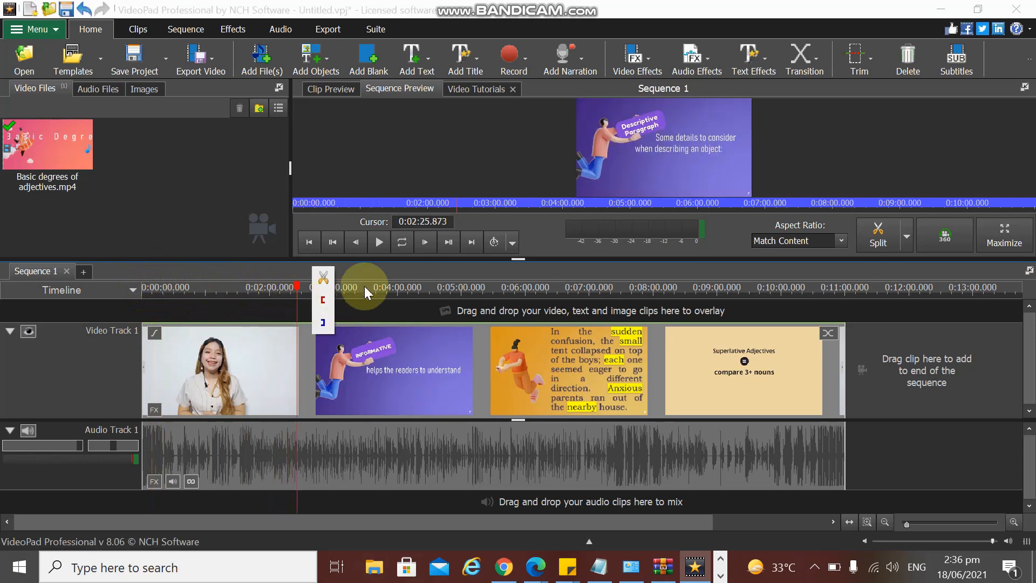
- Locate the cut point near 2:33 on the timeline ruler and split the clip there
{"action": "left_click", "coordinate": [377, 240]}
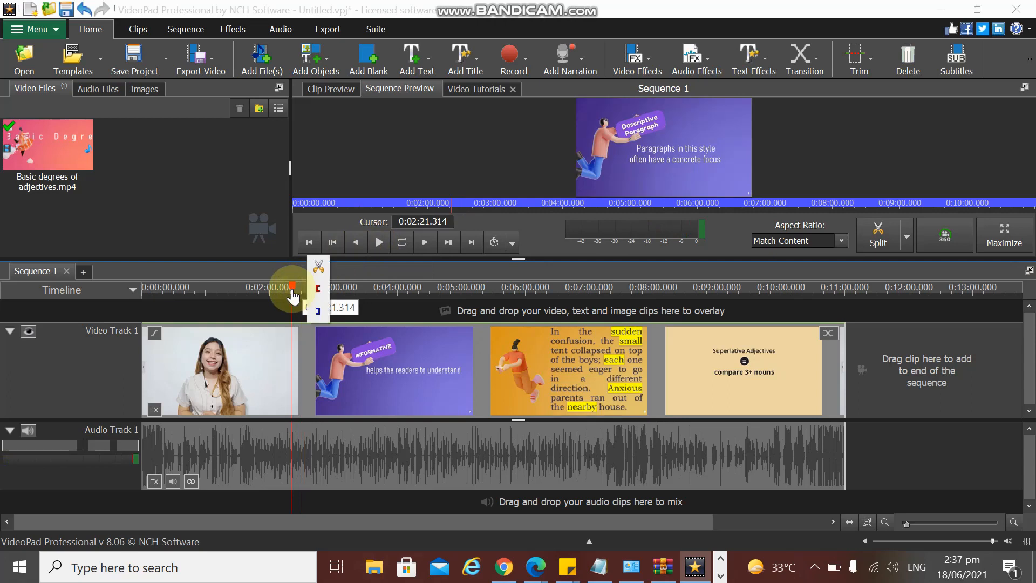
{"action": "left_click", "coordinate": [379, 241]}
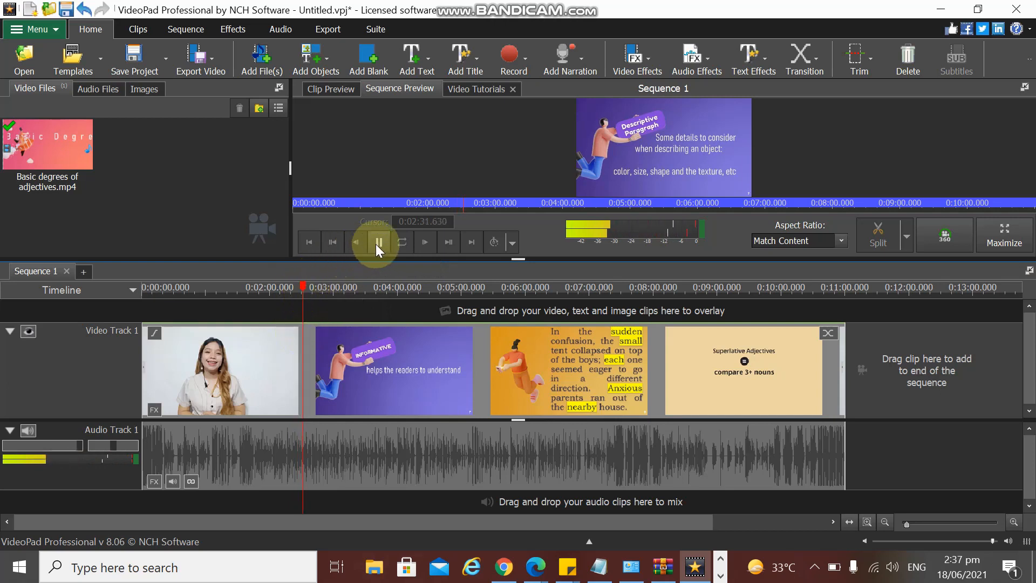
{"action": "left_click", "coordinate": [377, 241]}
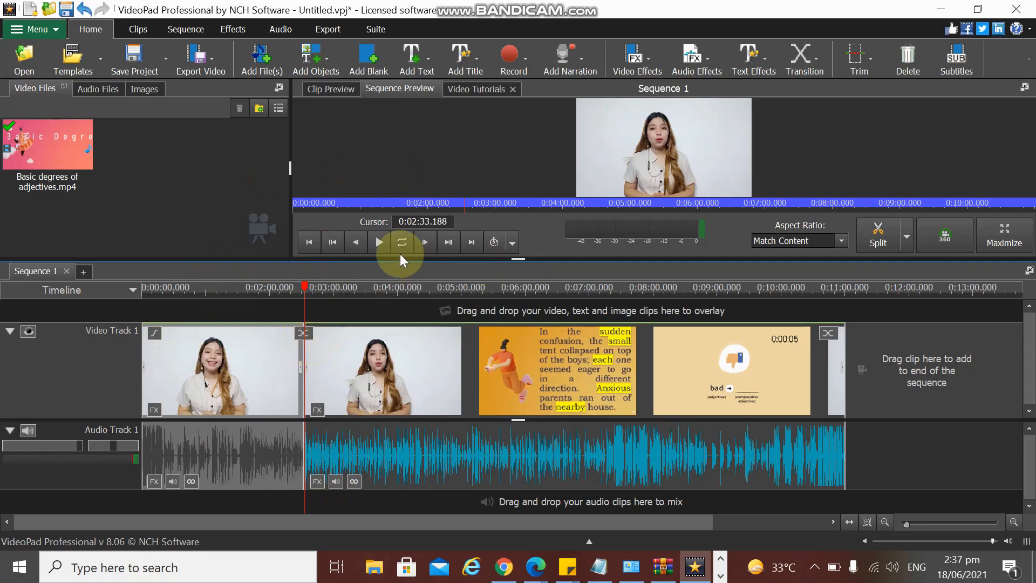
{"action": "mouse_move", "coordinate": [378, 241]}
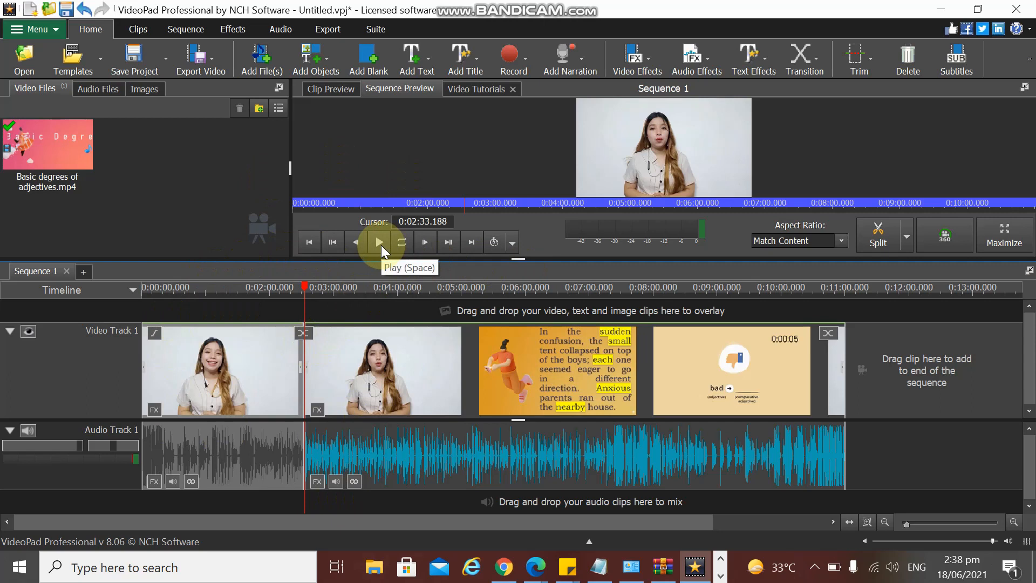
{"action": "left_click", "coordinate": [379, 241]}
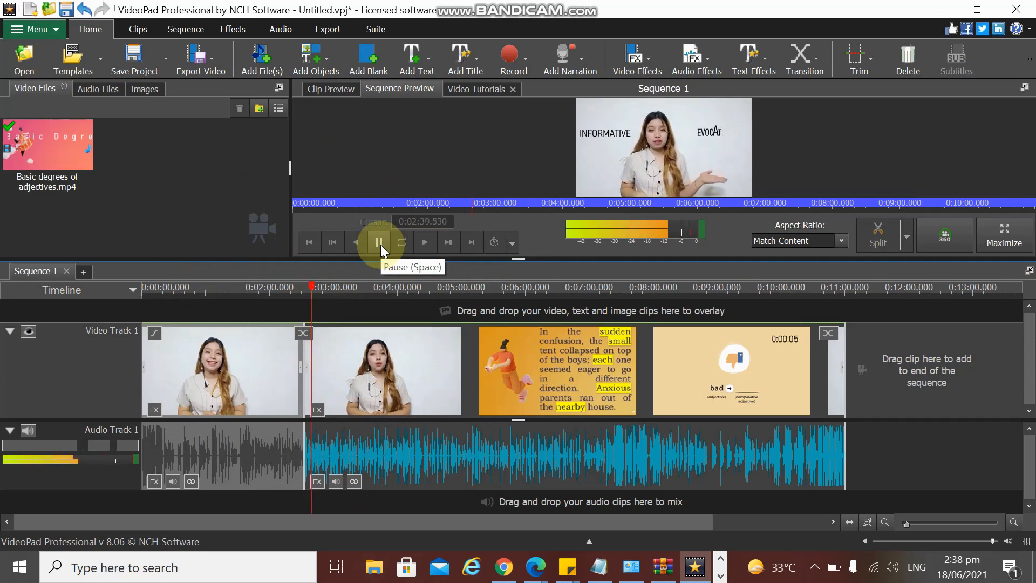
{"action": "left_click", "coordinate": [379, 241]}
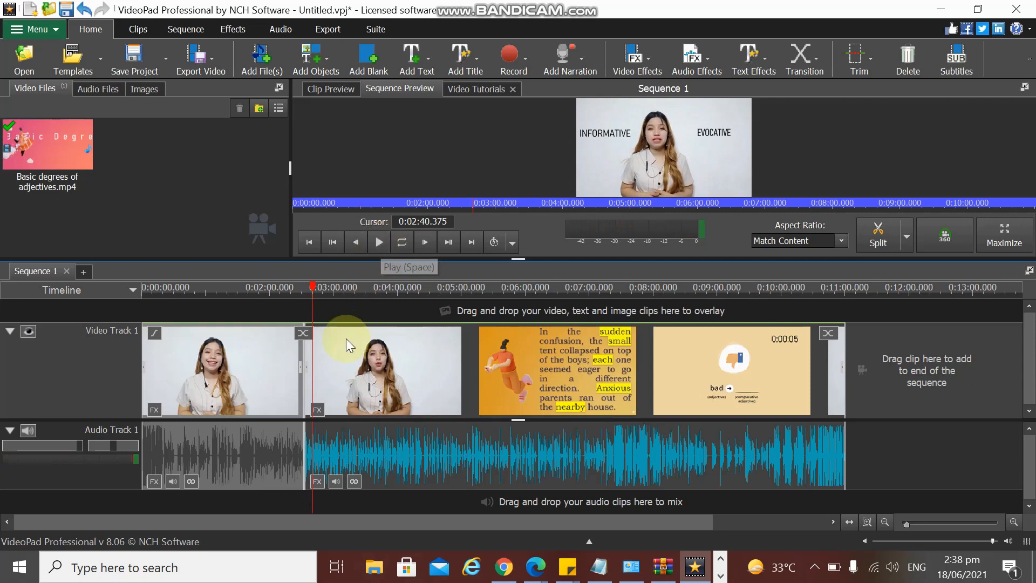
{"action": "mouse_move", "coordinate": [312, 290]}
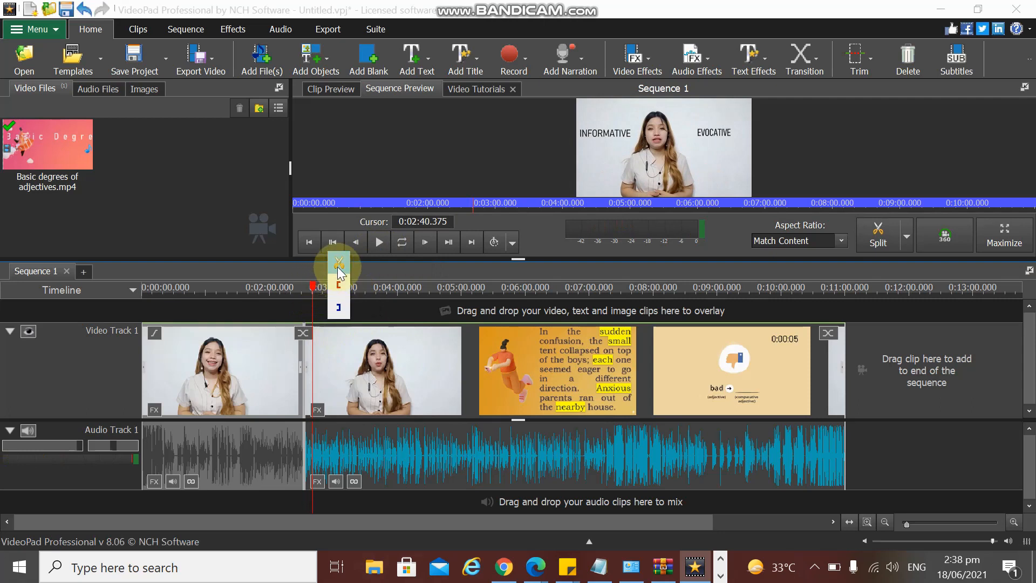
{"action": "mouse_move", "coordinate": [338, 261]}
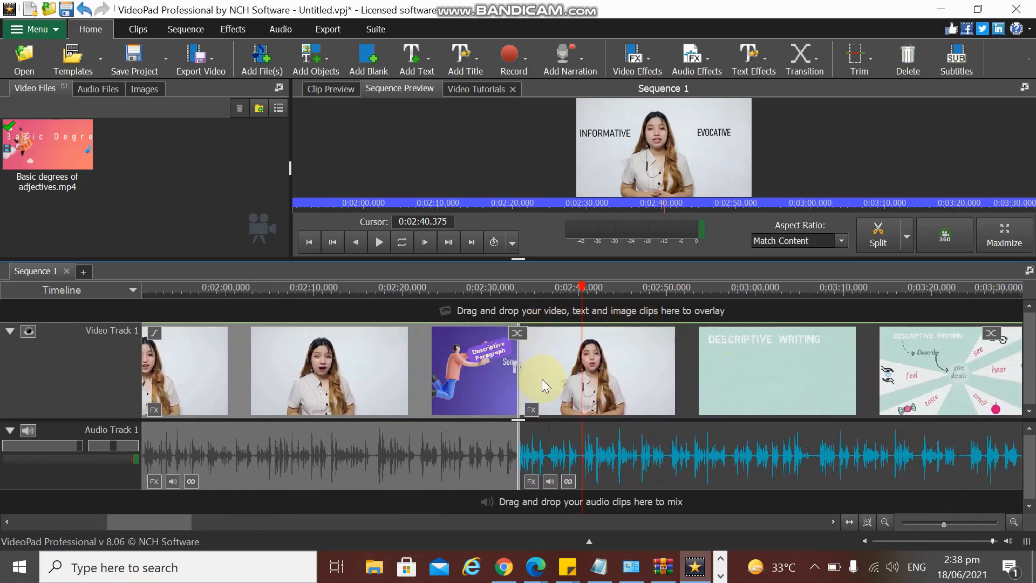
{"action": "mouse_move", "coordinate": [542, 383]}
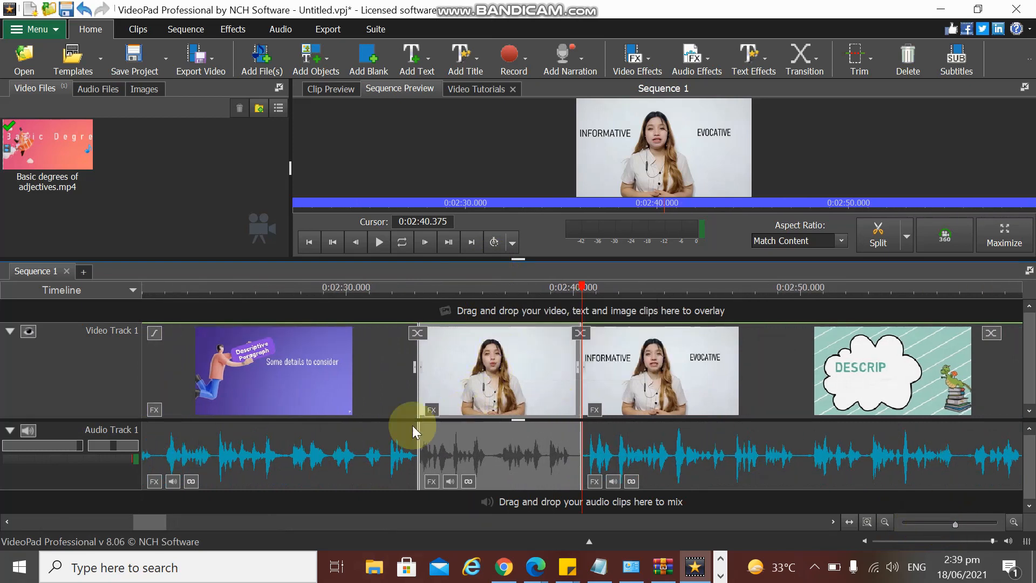
{"action": "mouse_move", "coordinate": [495, 476]}
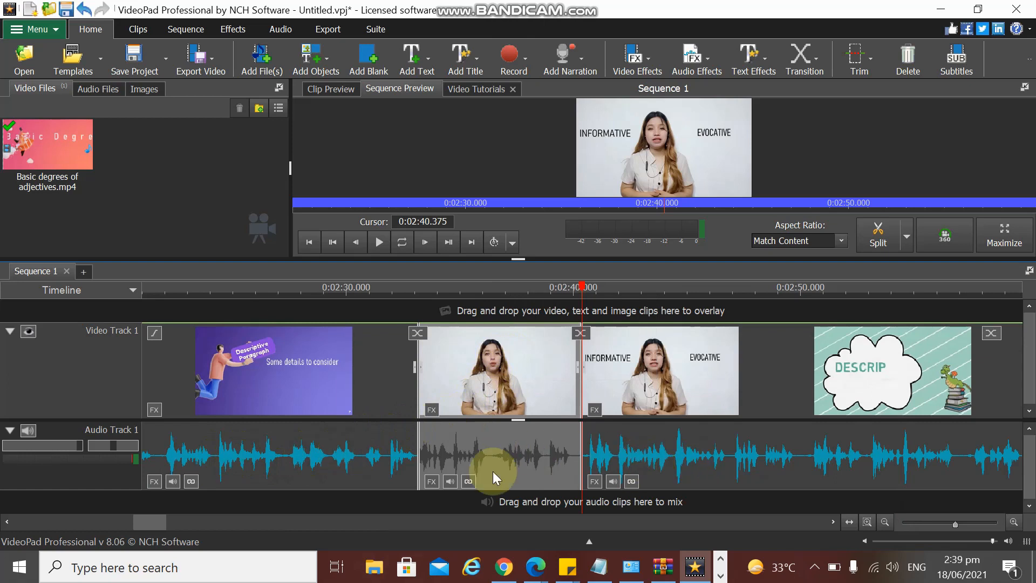
{"action": "mouse_move", "coordinate": [535, 403]}
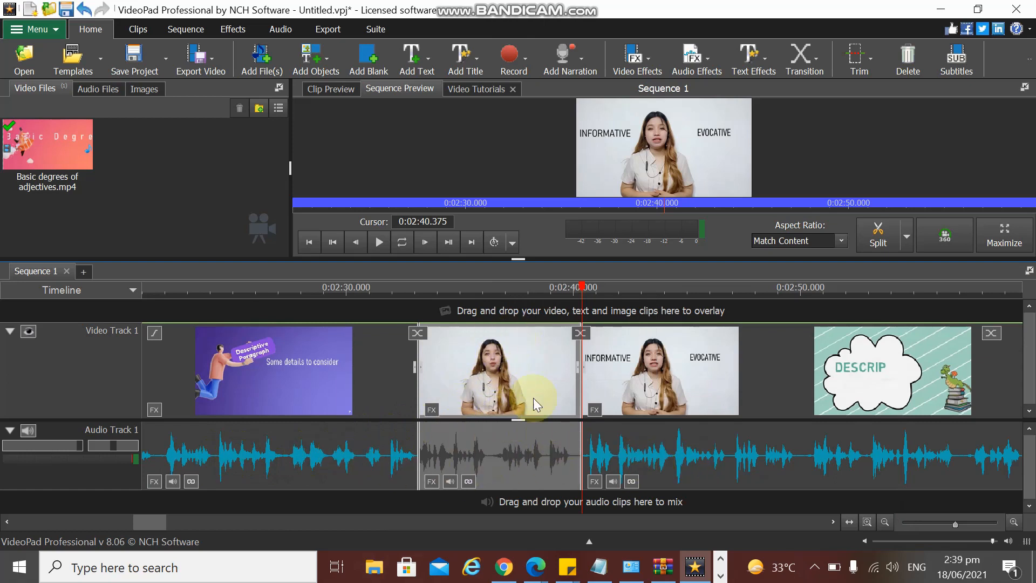
{"action": "mouse_move", "coordinate": [452, 398]}
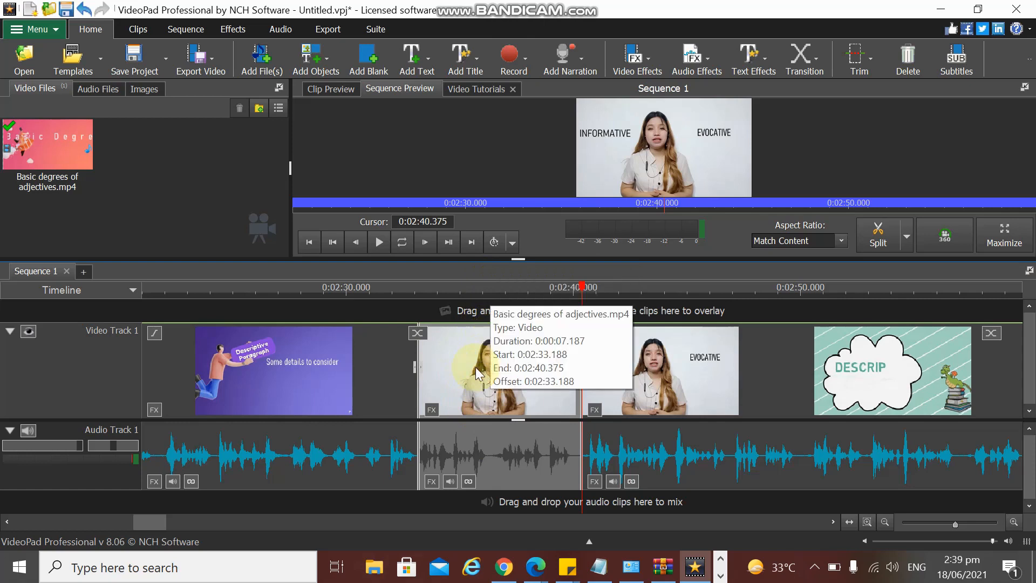
- Ripple-delete the seven-second 2:33–2:40 middle clip so the following clip closes the gap
{"action": "right_click", "coordinate": [496, 370]}
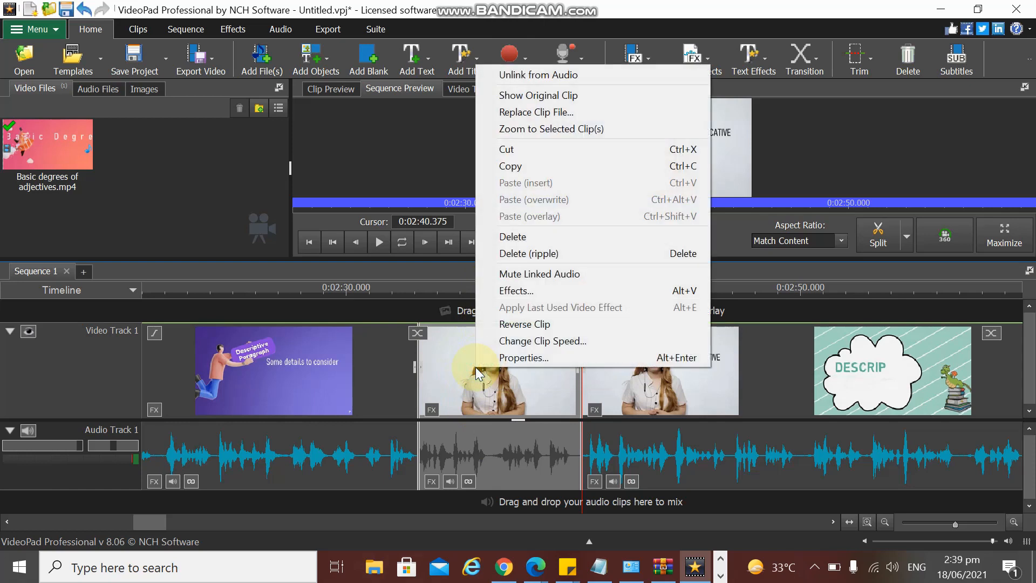
{"action": "mouse_move", "coordinate": [523, 357]}
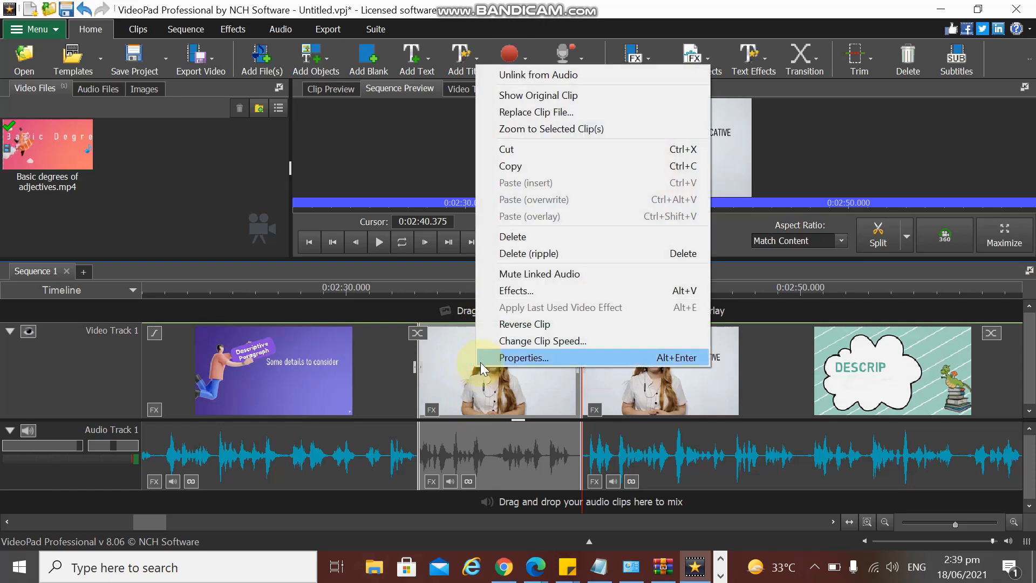
{"action": "mouse_move", "coordinate": [544, 258]}
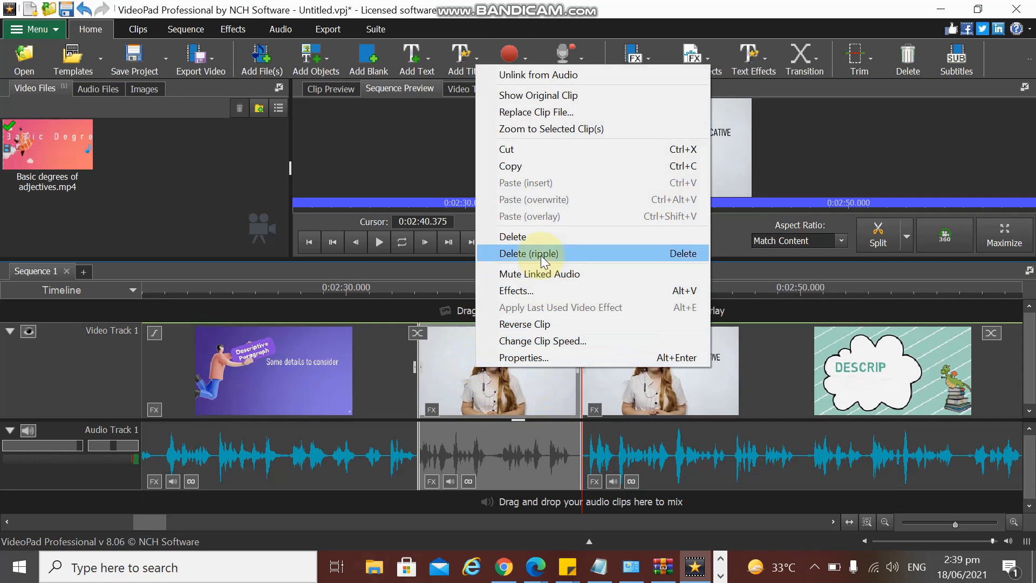
{"action": "left_click", "coordinate": [528, 253]}
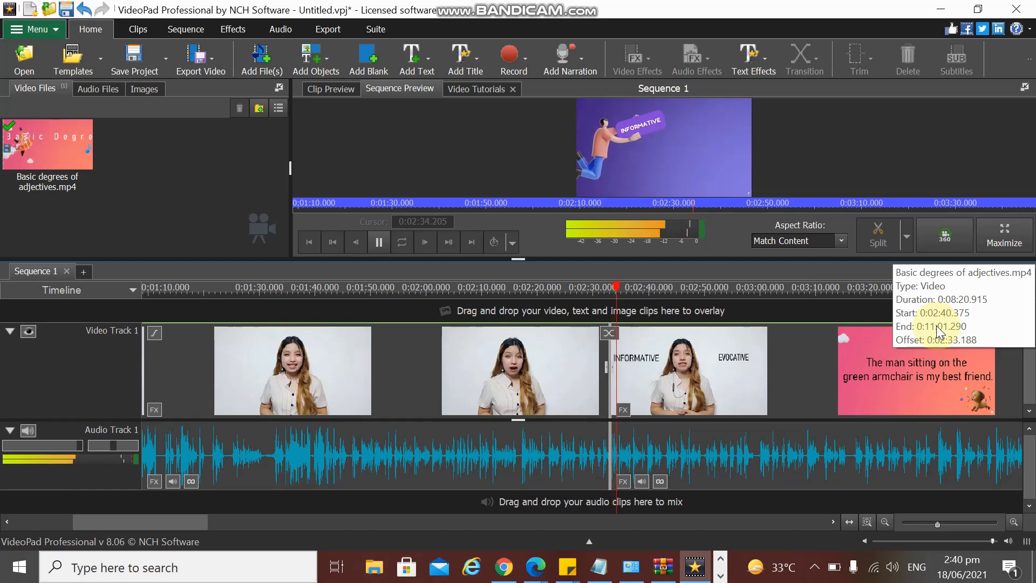
{"action": "left_click", "coordinate": [378, 242]}
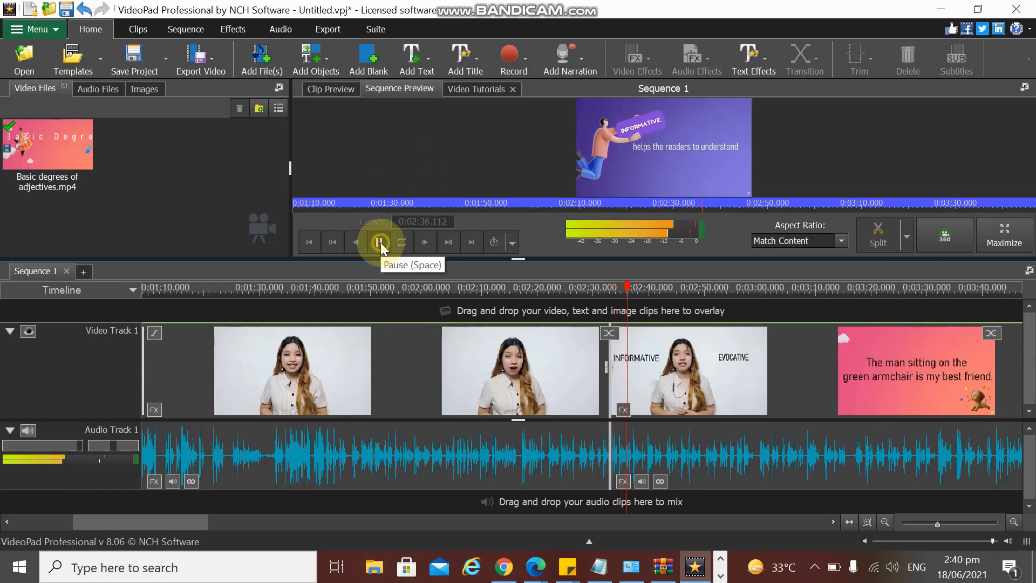